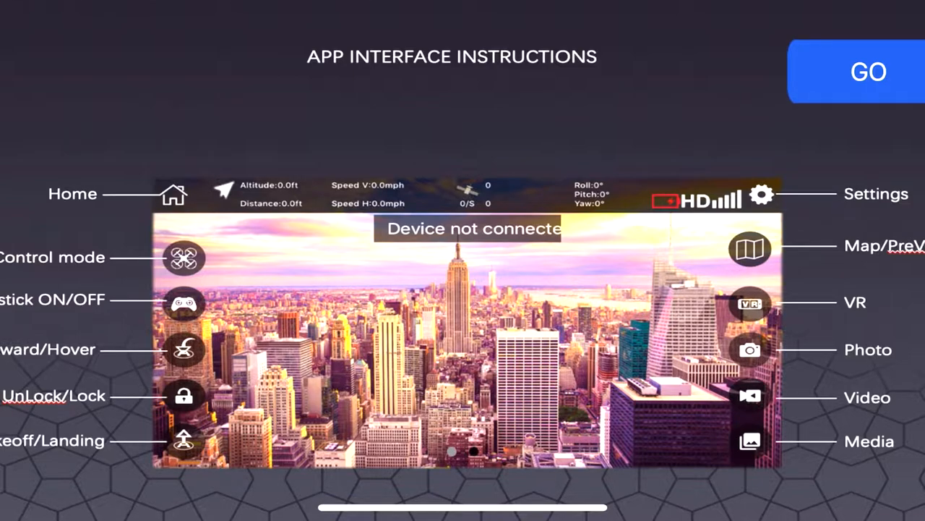
# Leave the interface instructions and show the live camera view with telemetry.
pyautogui.click(867, 69)
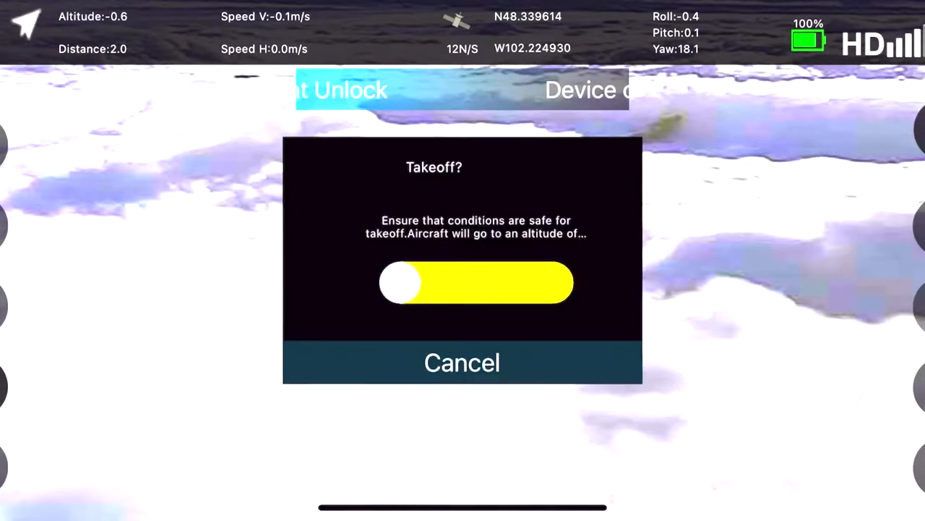
# Slide the Takeoff? confirmation across three times to launch the aircraft.
pyautogui.moveTo(399, 282); pyautogui.dragTo(563, 282)
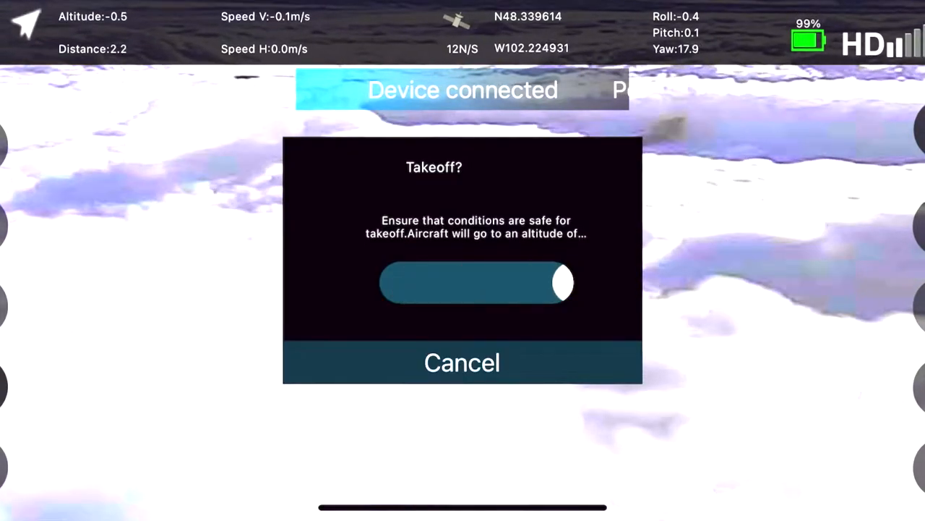
pyautogui.moveTo(562, 282); pyautogui.dragTo(402, 282)
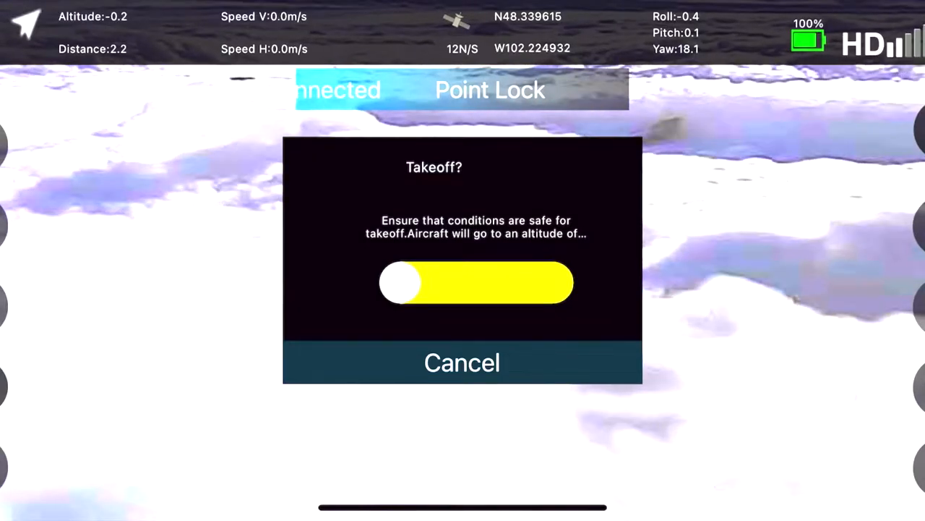
pyautogui.moveTo(402, 282); pyautogui.dragTo(571, 282)
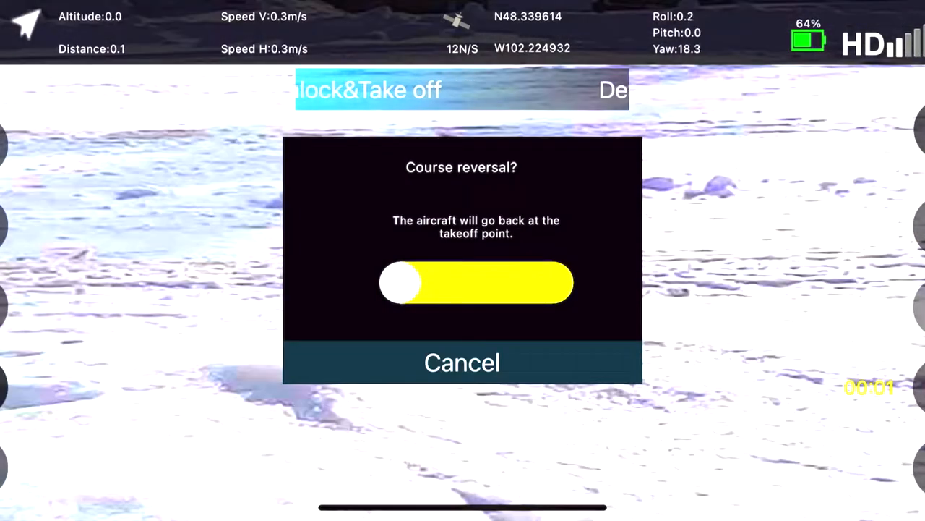
# Cancel the Course reversal? request to return to the takeoff point.
pyautogui.click(461, 361)
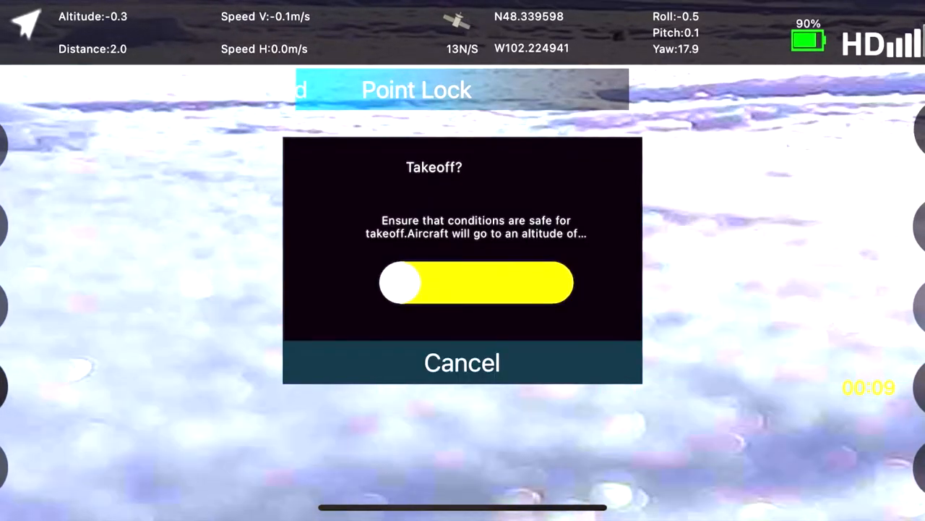
# Slide to confirm takeoff, then slide to confirm sending the aircraft back home.
pyautogui.moveTo(402, 282); pyautogui.dragTo(571, 282)
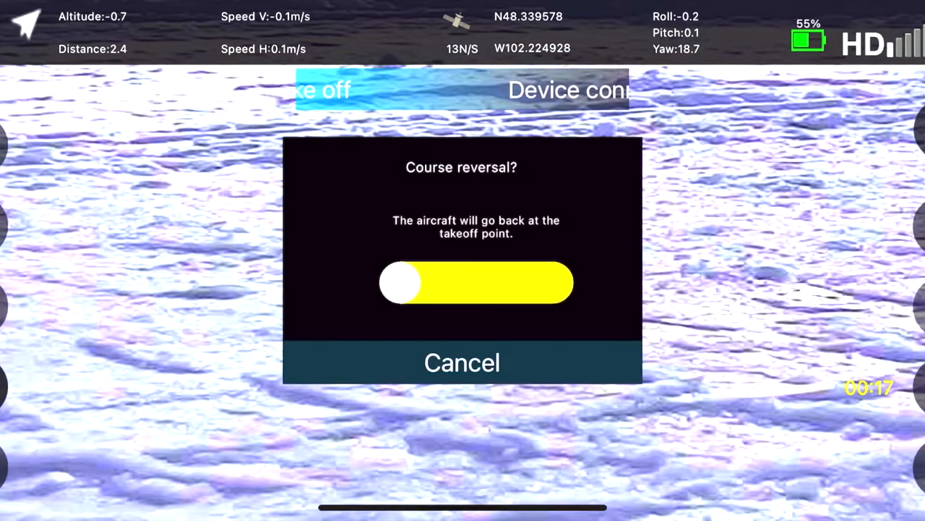
pyautogui.moveTo(402, 282); pyautogui.dragTo(562, 282)
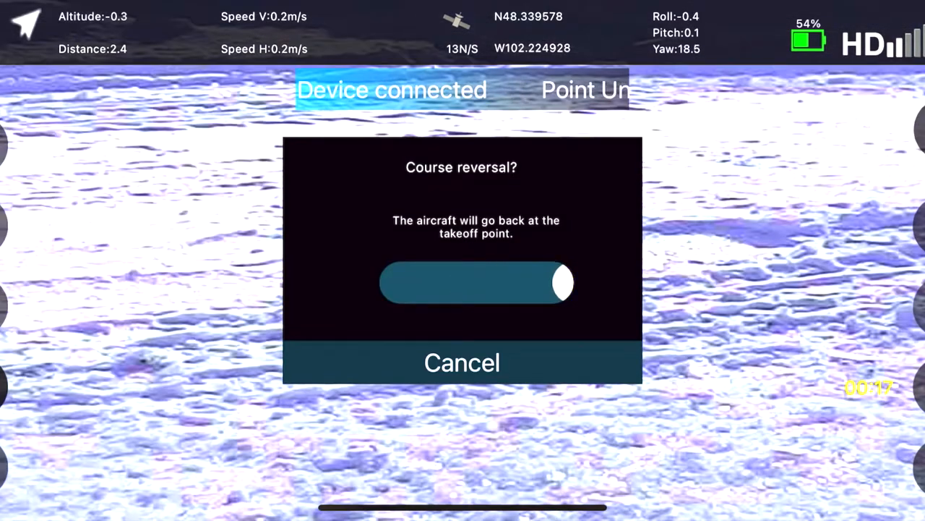